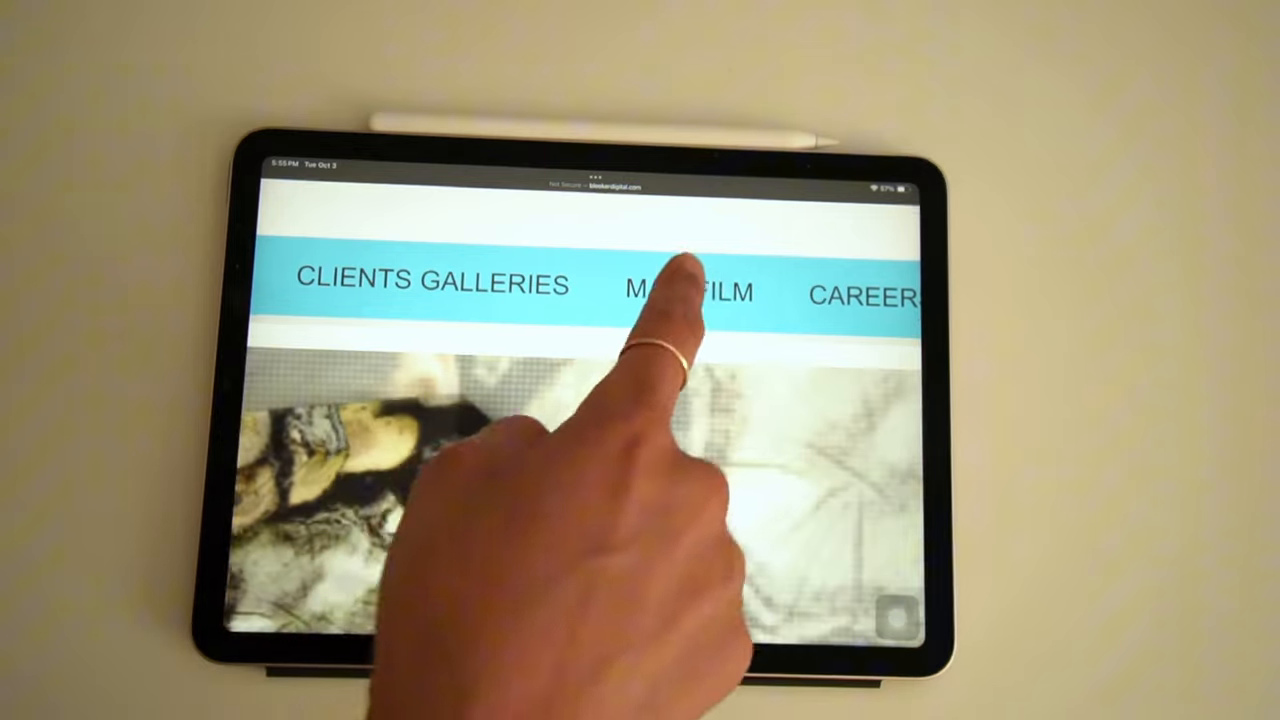
Open the Mail Film page showing the shipping address and mail-in contact form.
click(688, 290)
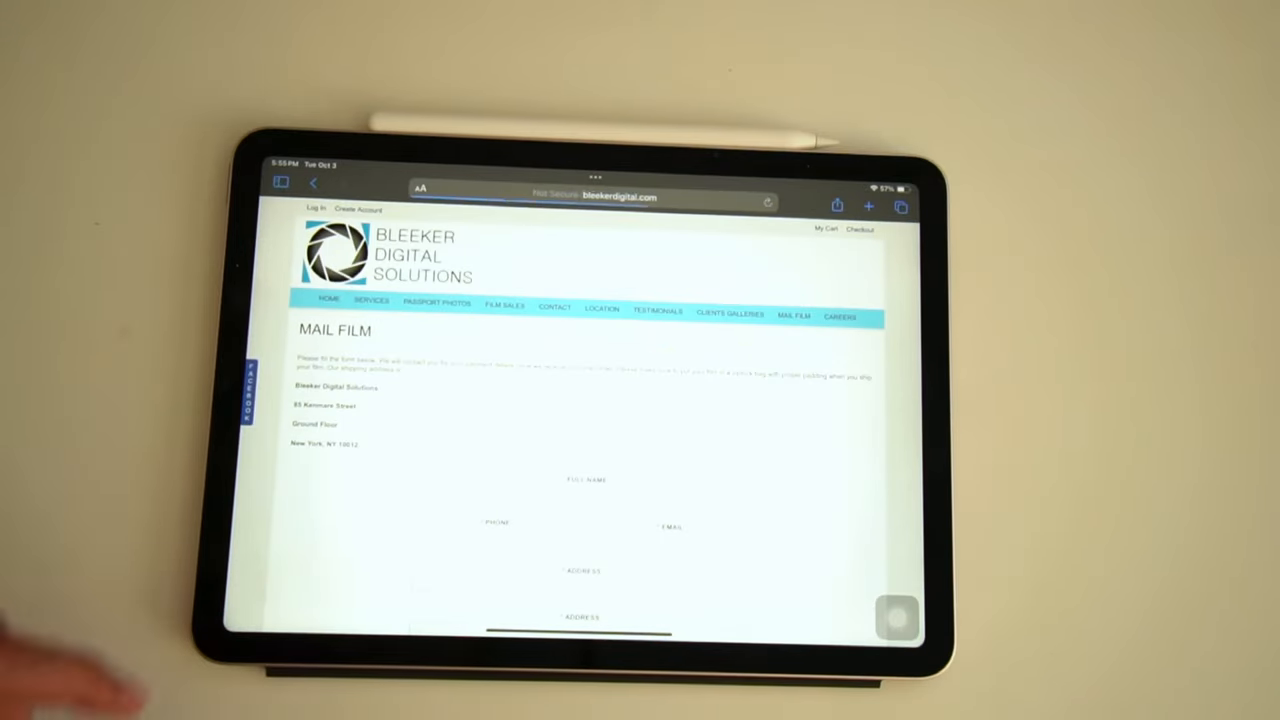
Scroll through the Mail Film order form, then advance to the Drum Scanning slide with prices.
scroll(down, 3)
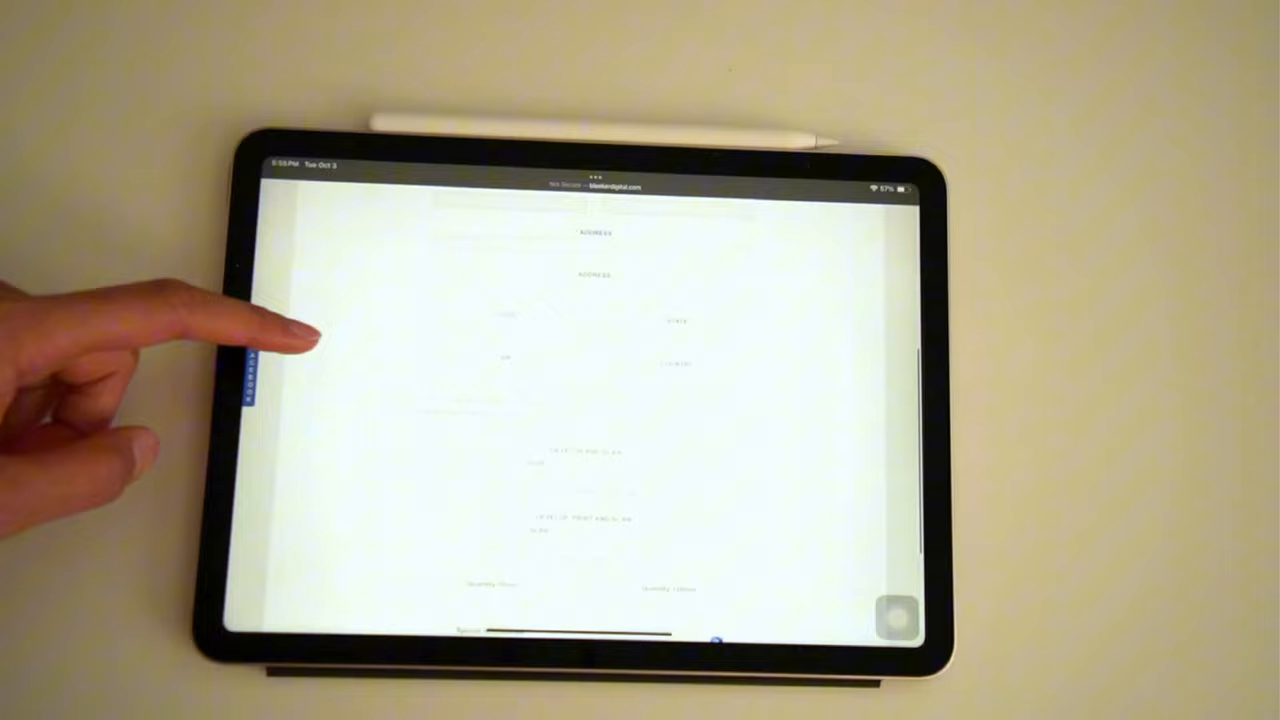
scroll(down, 3)
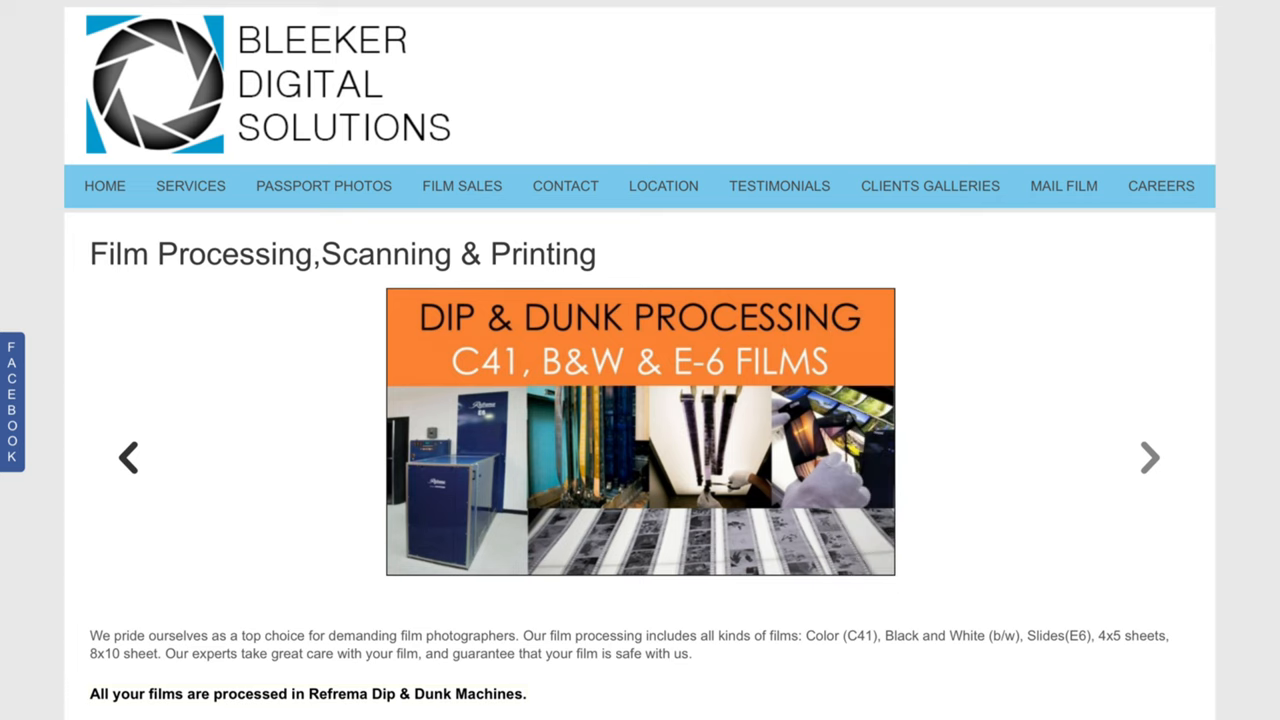
click(1149, 457)
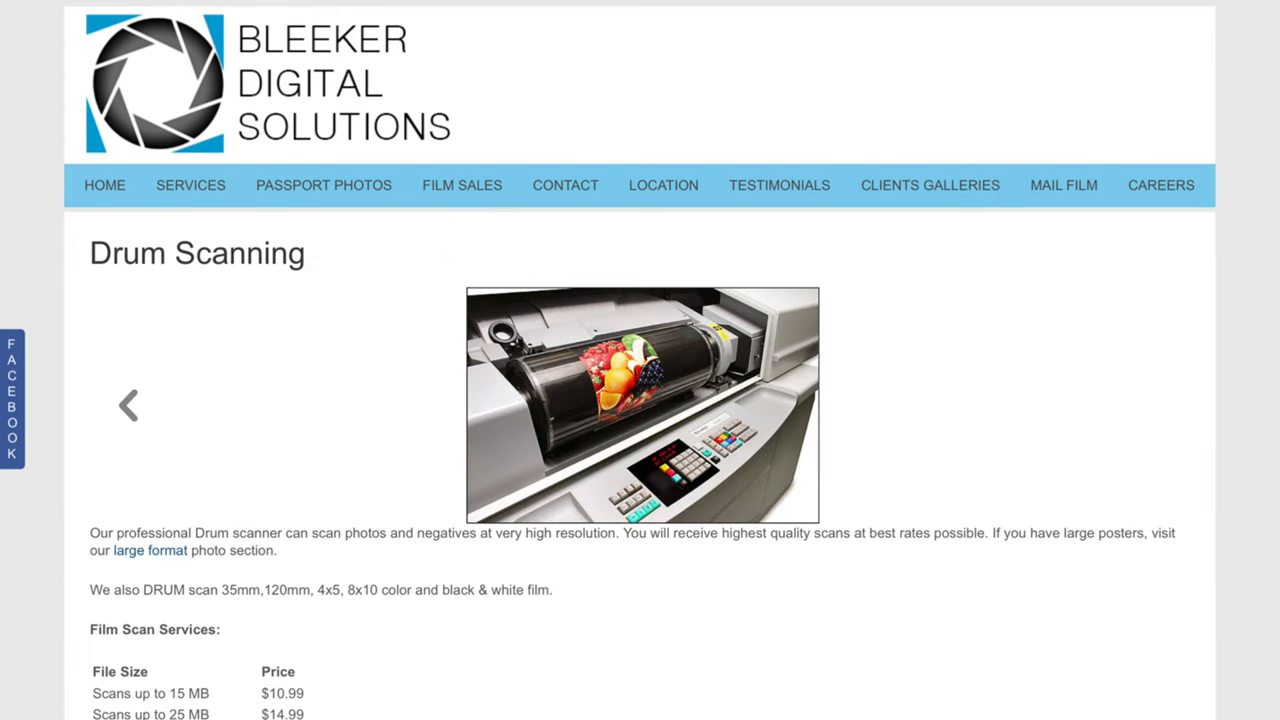